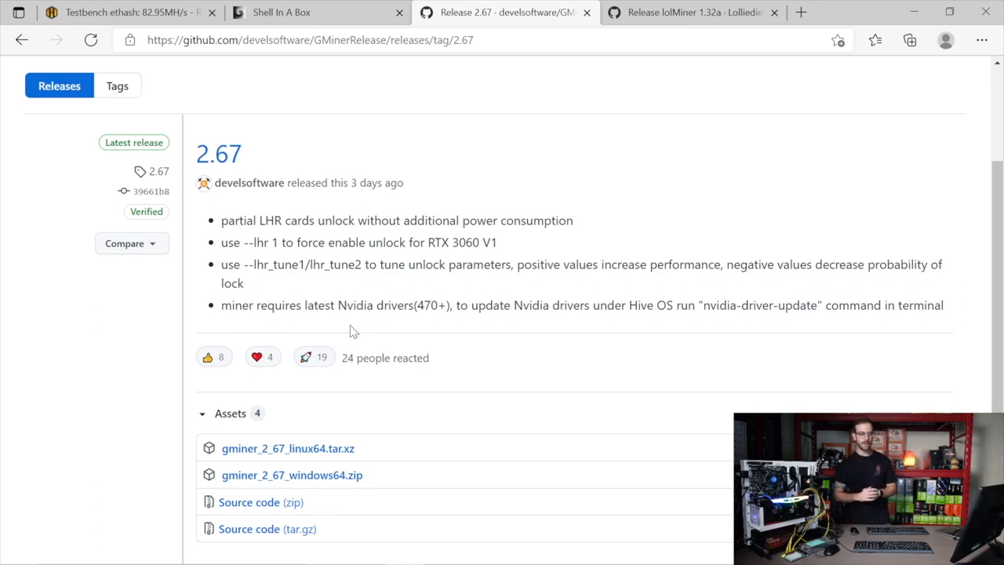
mouse_move(165, 200)
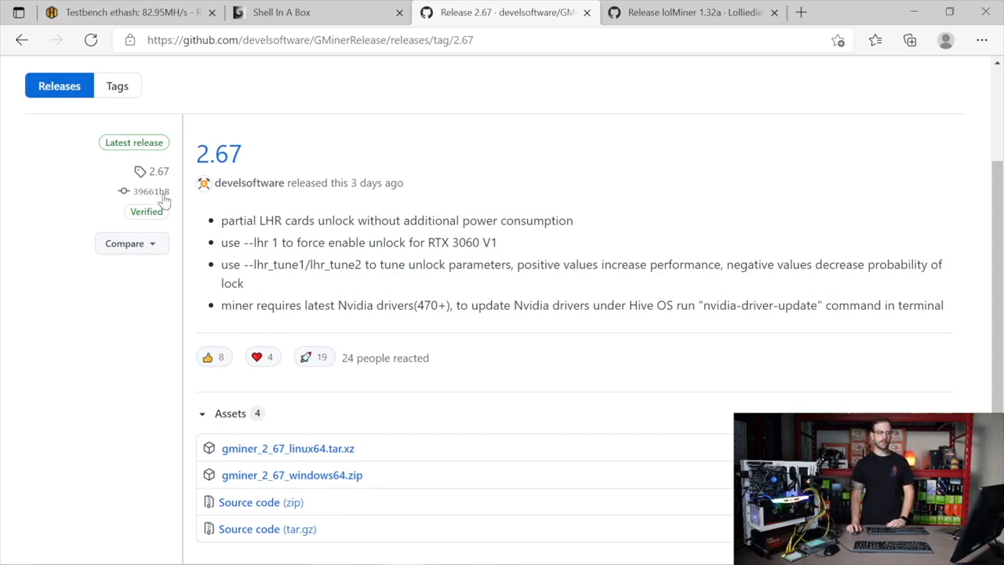
Highlight the partial LHR unlock and RTX 3060 --lhr 1 notes, then view lolMiner 1.32a notes
left_click_drag(221, 221, 330, 220)
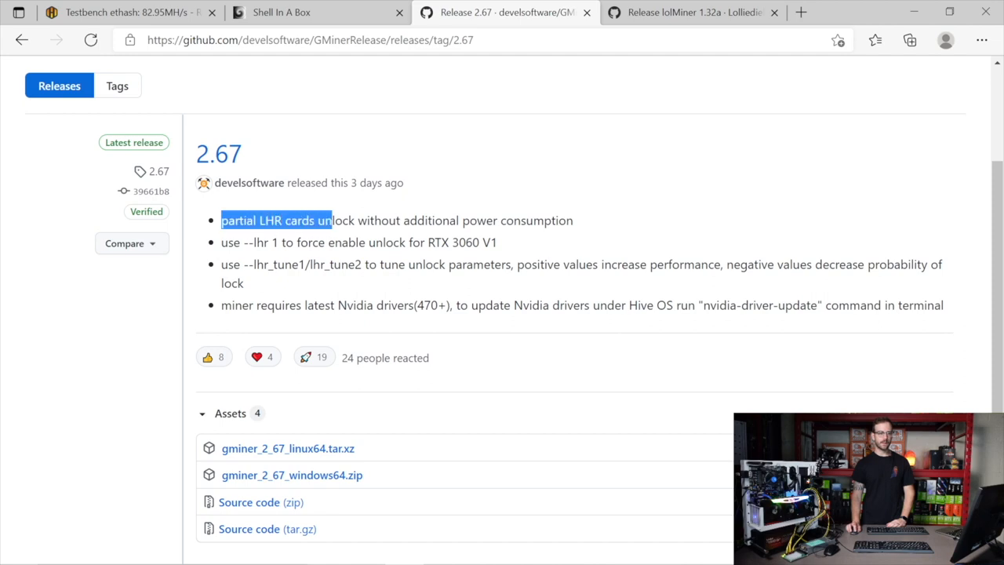
left_click_drag(330, 221, 573, 220)
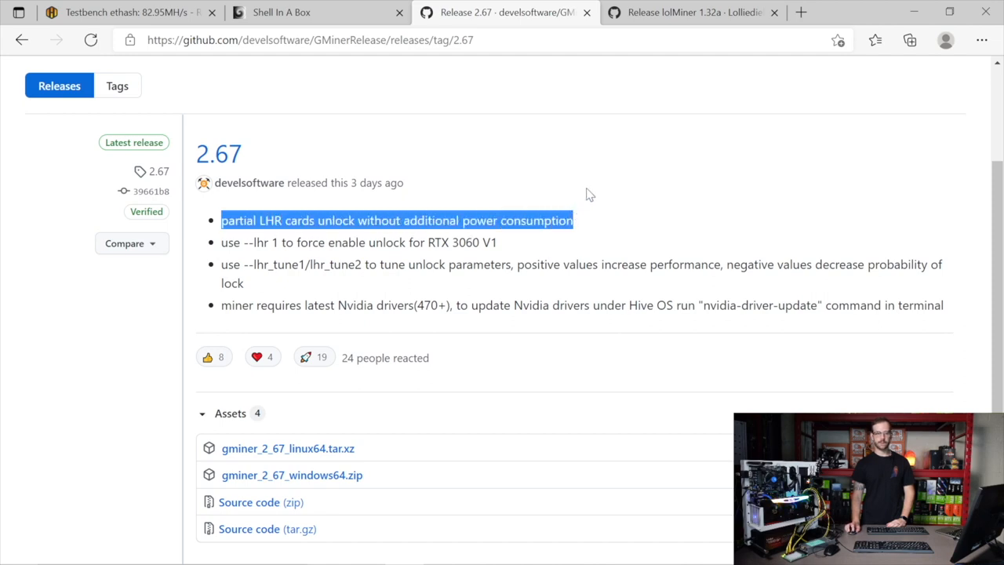
left_click(590, 193)
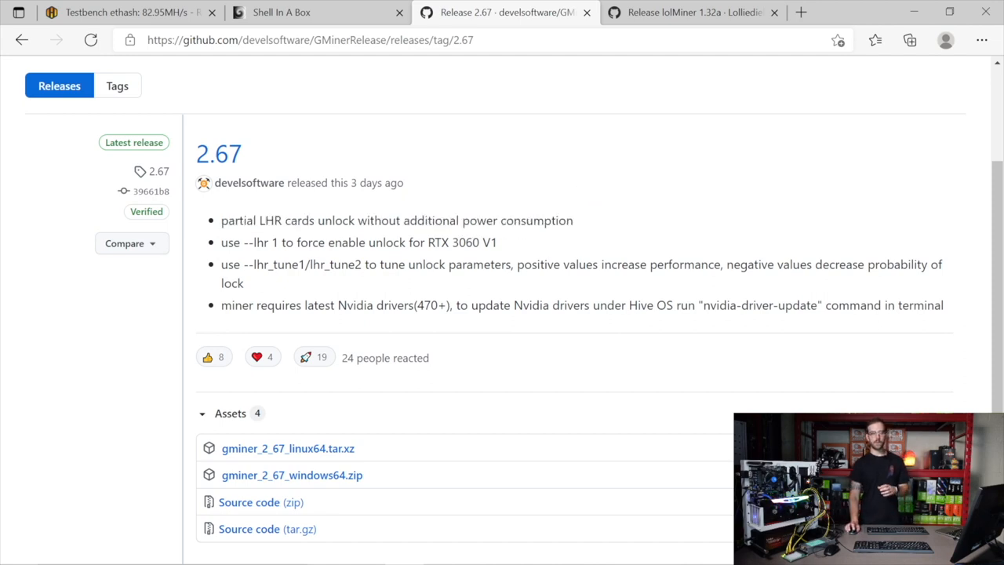
mouse_move(518, 257)
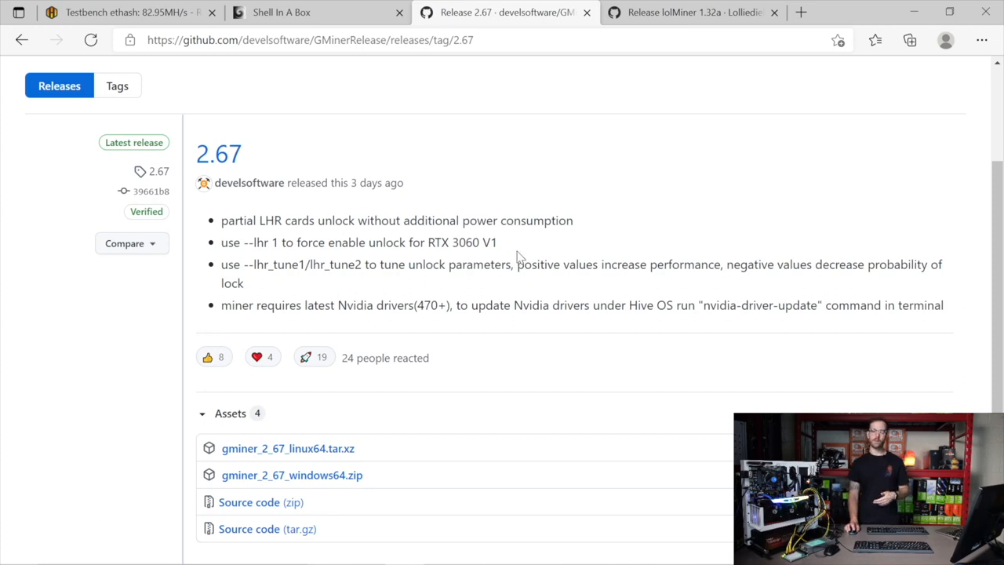
left_click_drag(342, 221, 495, 241)
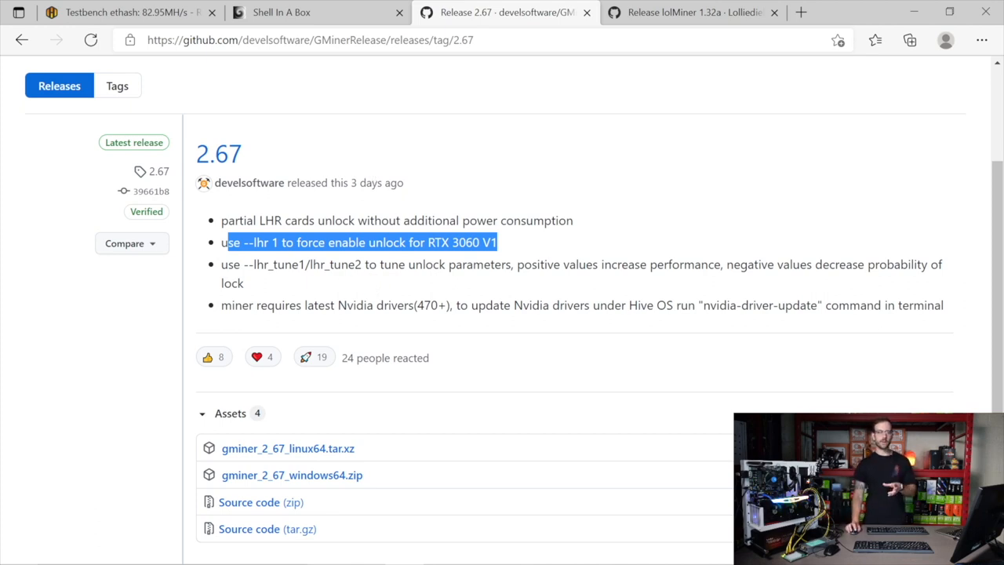
double_click(275, 264)
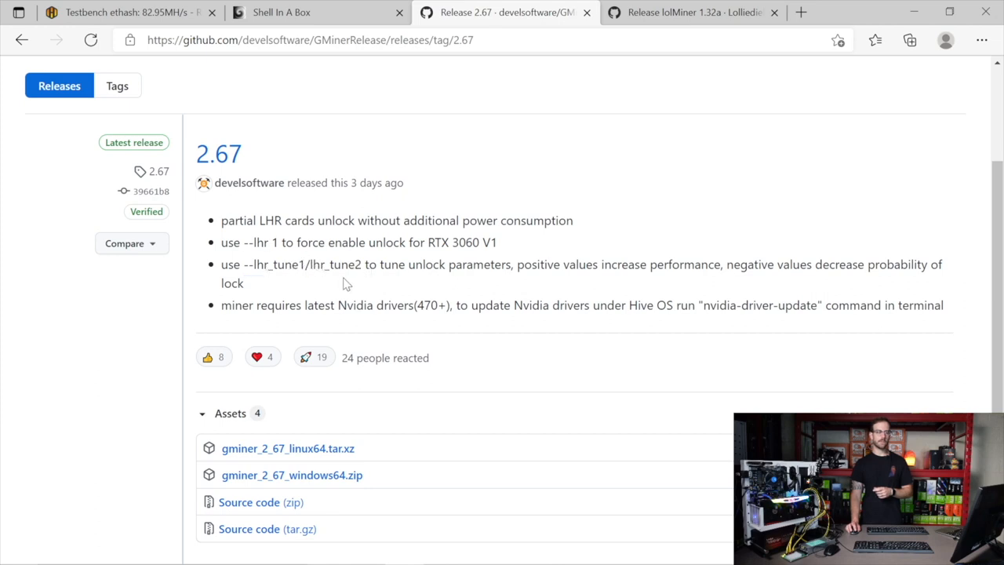
mouse_move(291, 296)
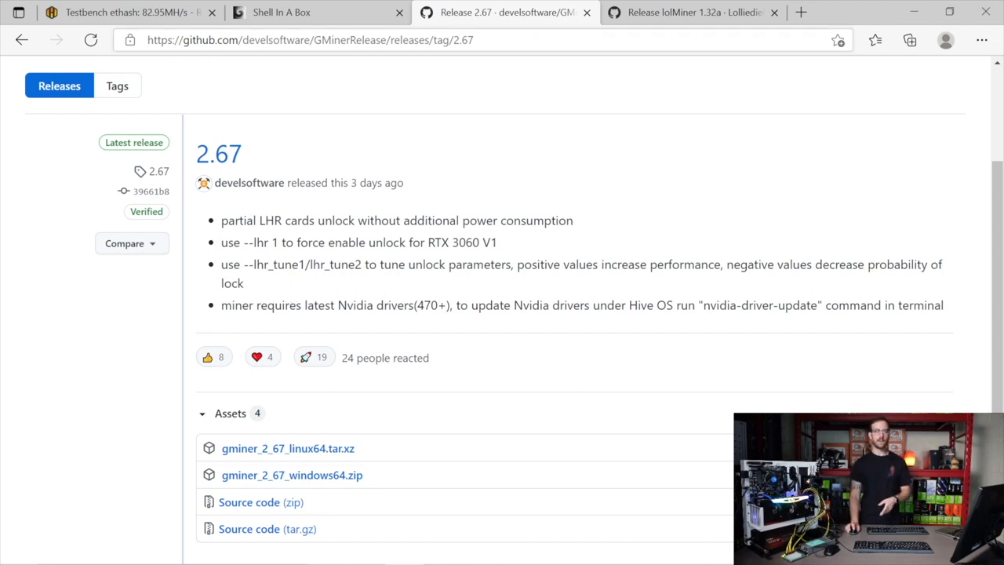
left_click(690, 12)
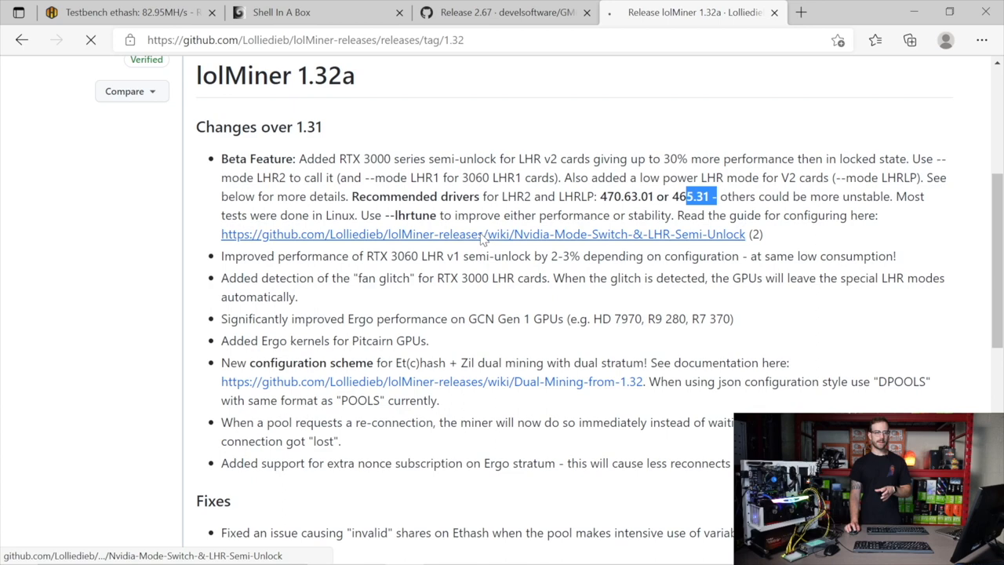
Read the LHR Semi Unlock wiki down to the LHRLP table, marking RTX 3060 and 1500 MHz
left_click(482, 233)
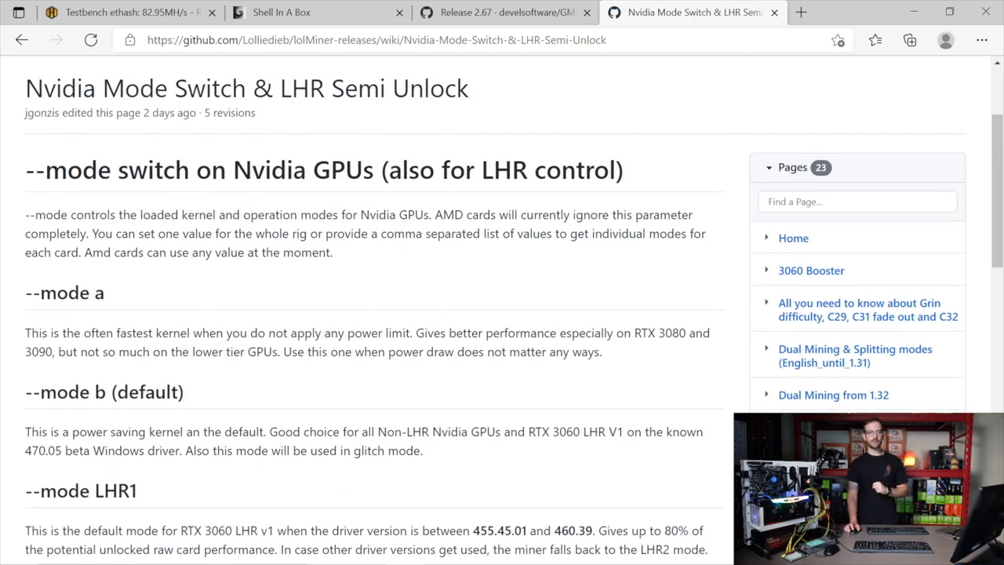
scroll("down", 3)
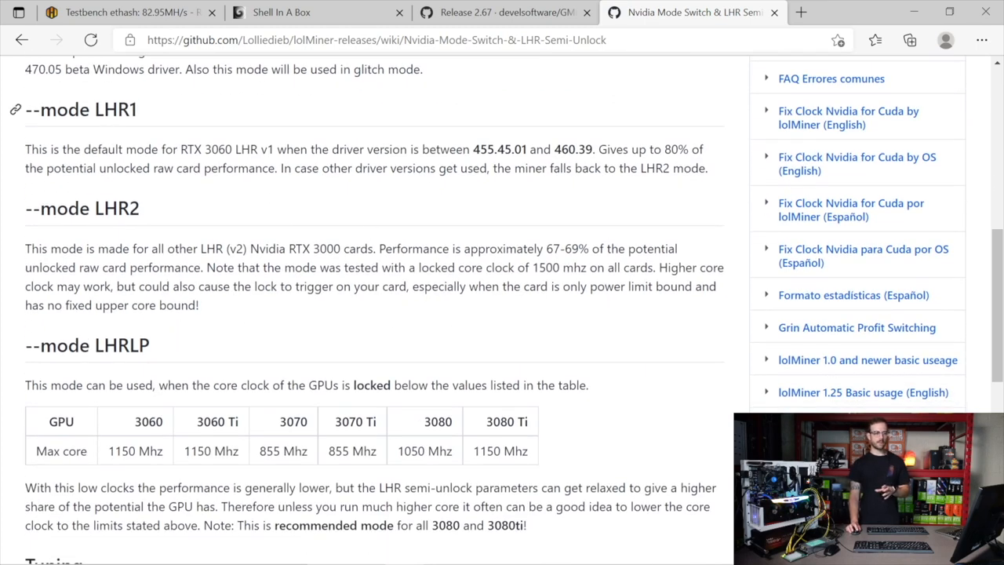
double_click(112, 109)
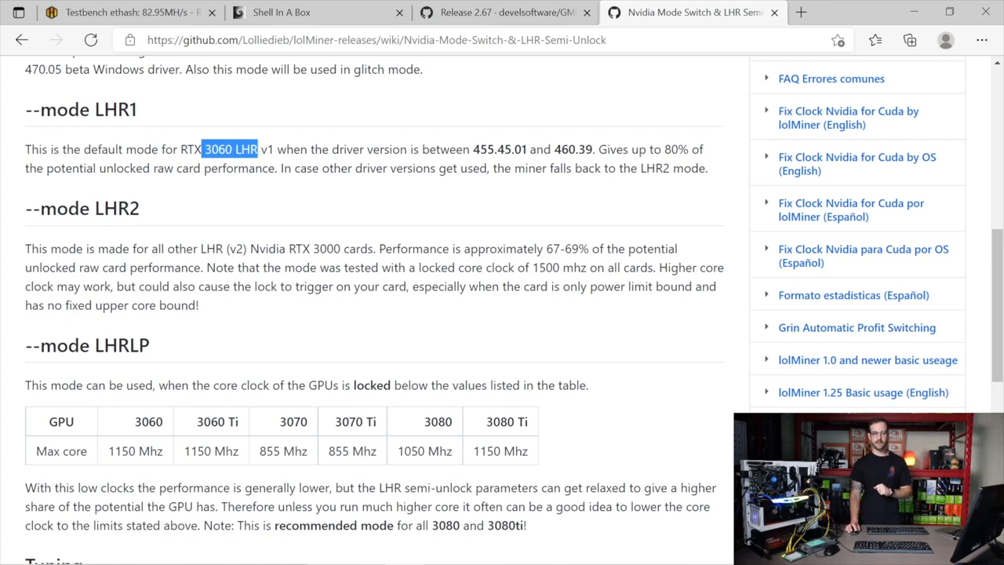
scroll("down", 3)
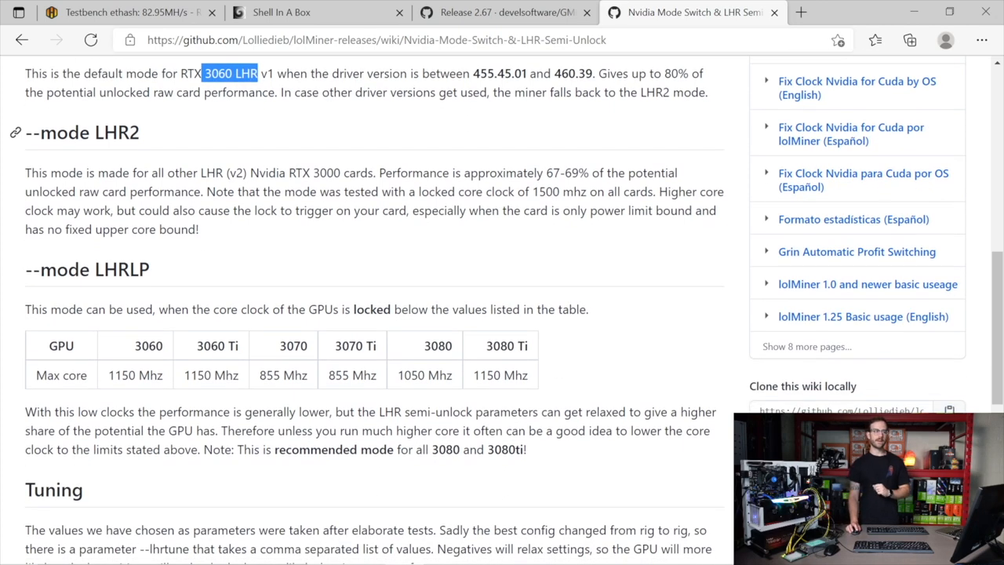
double_click(117, 131)
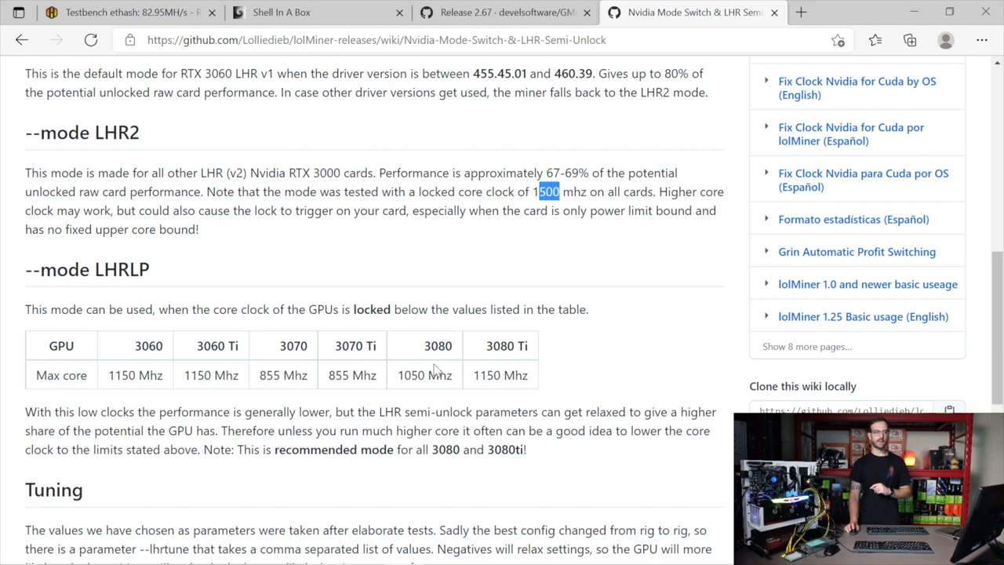
scroll("down", 3)
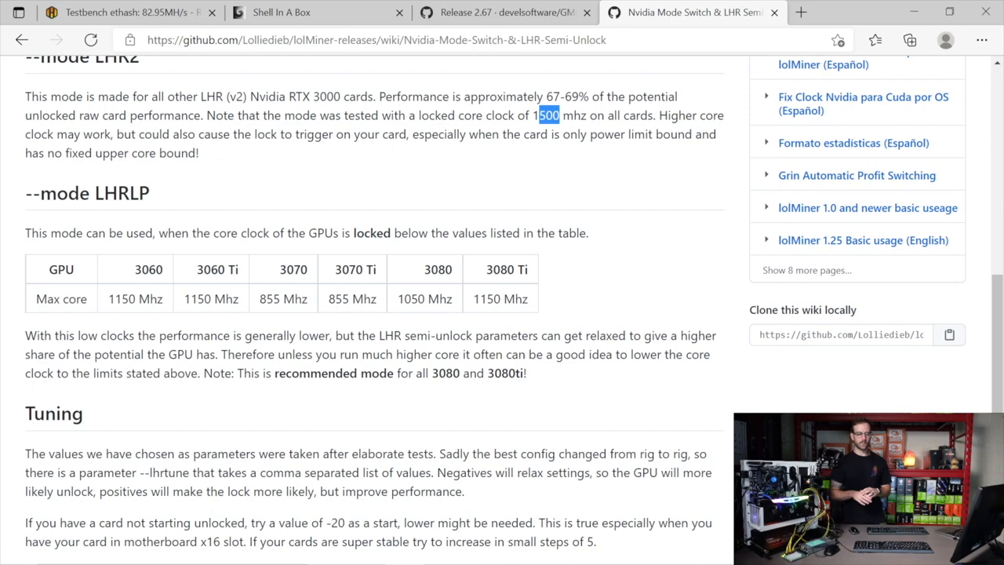
mouse_move(261, 259)
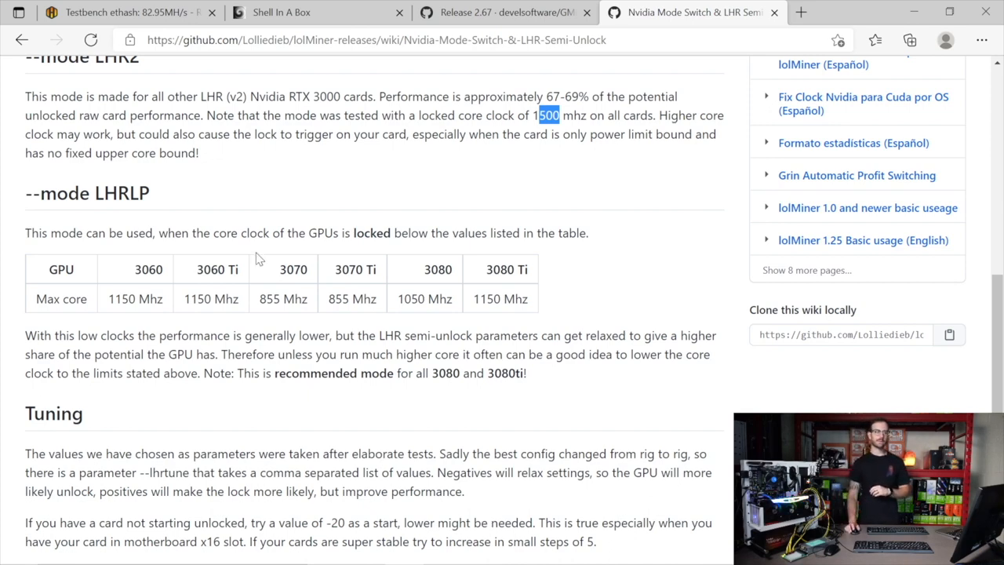
double_click(121, 193)
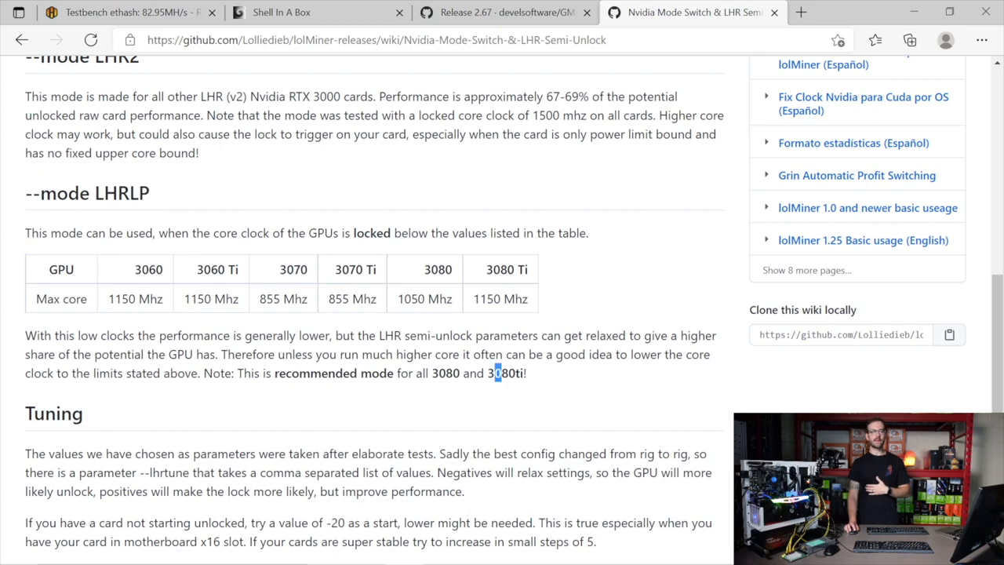
double_click(509, 373)
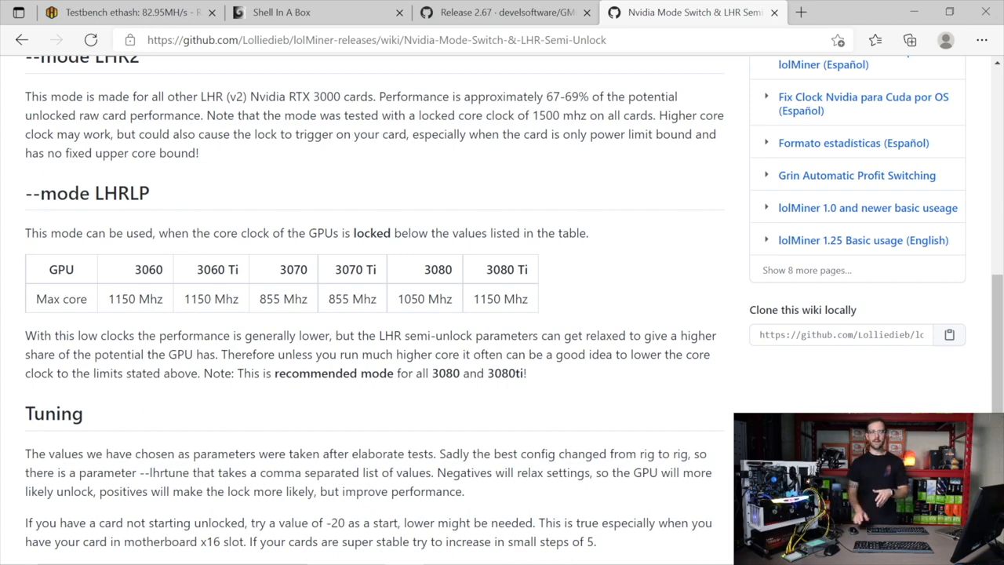
scroll("up", 3)
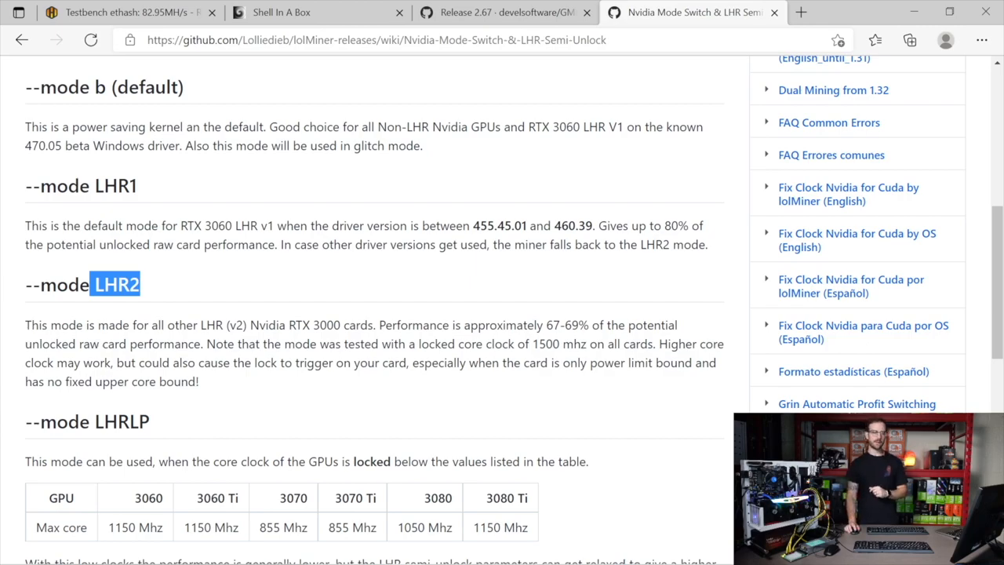
scroll("down", 3)
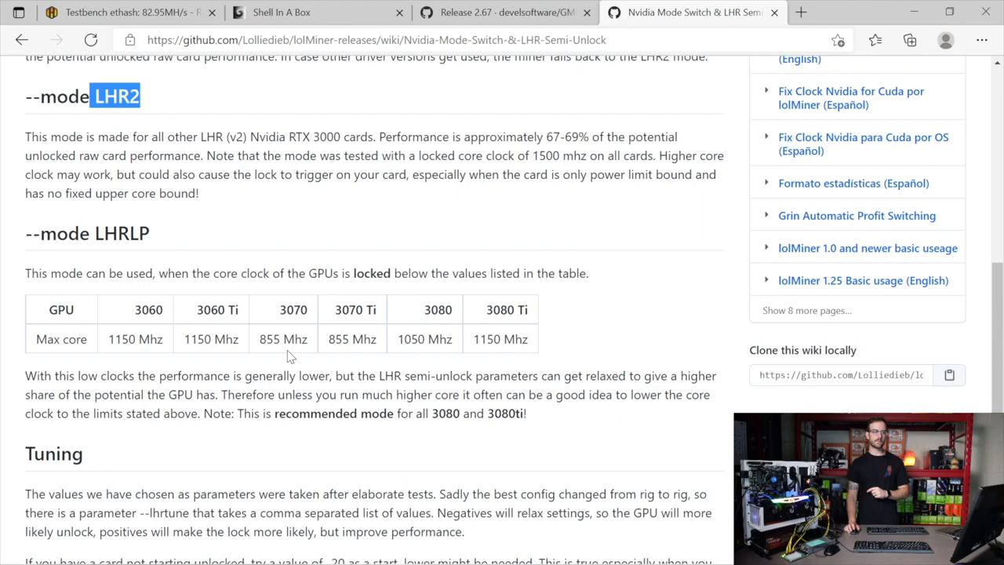
scroll("up", 3)
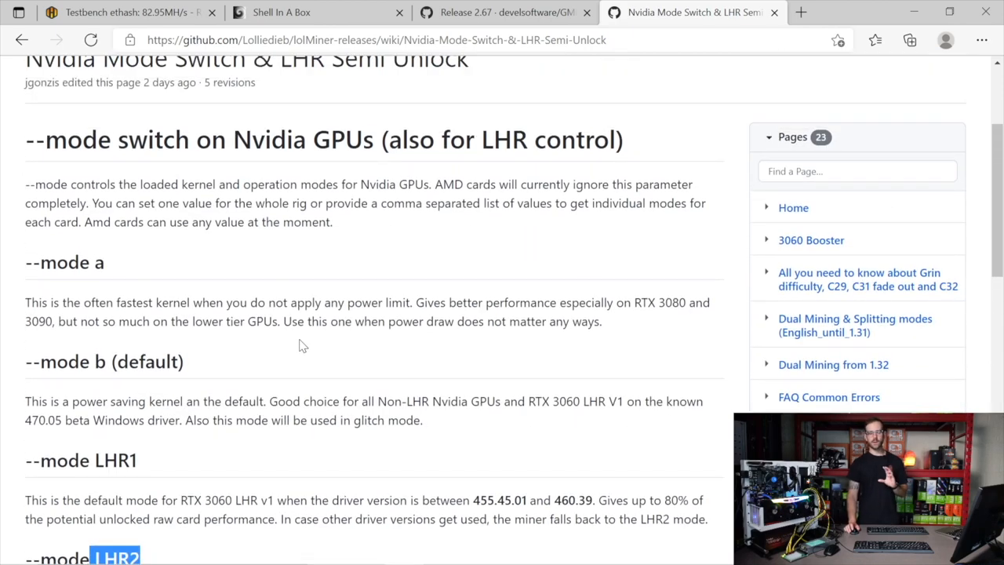
scroll("down", 3)
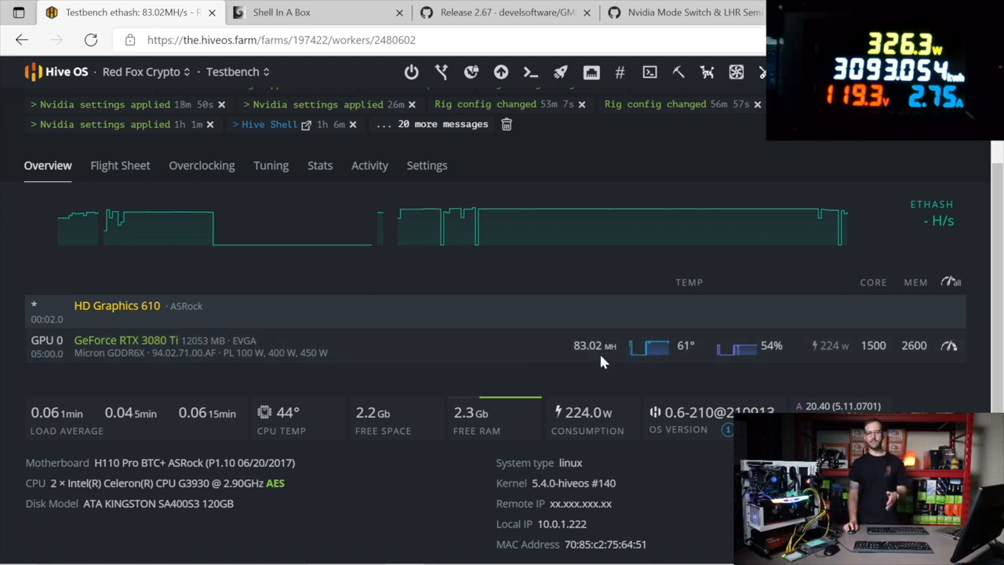
mouse_move(603, 373)
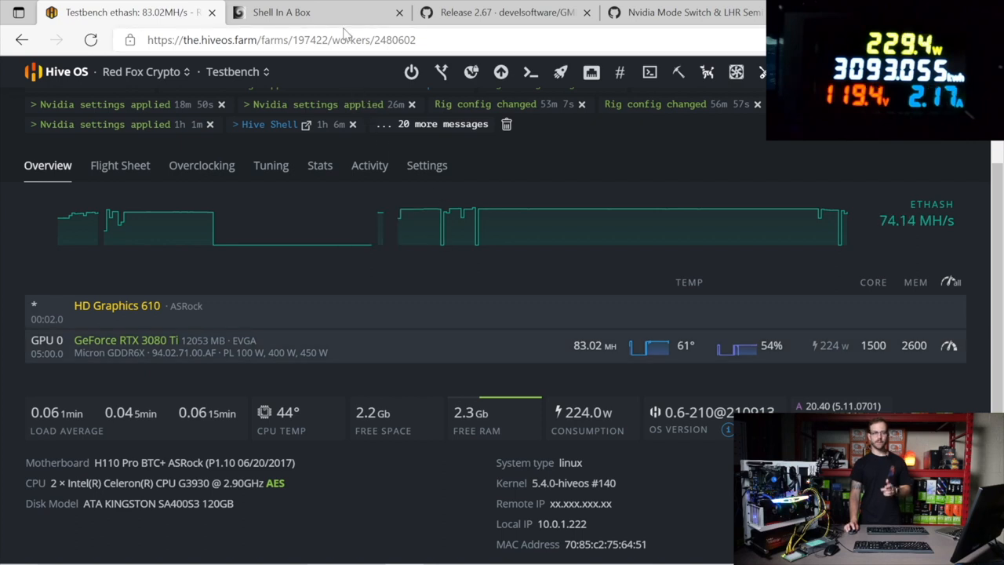
mouse_move(317, 12)
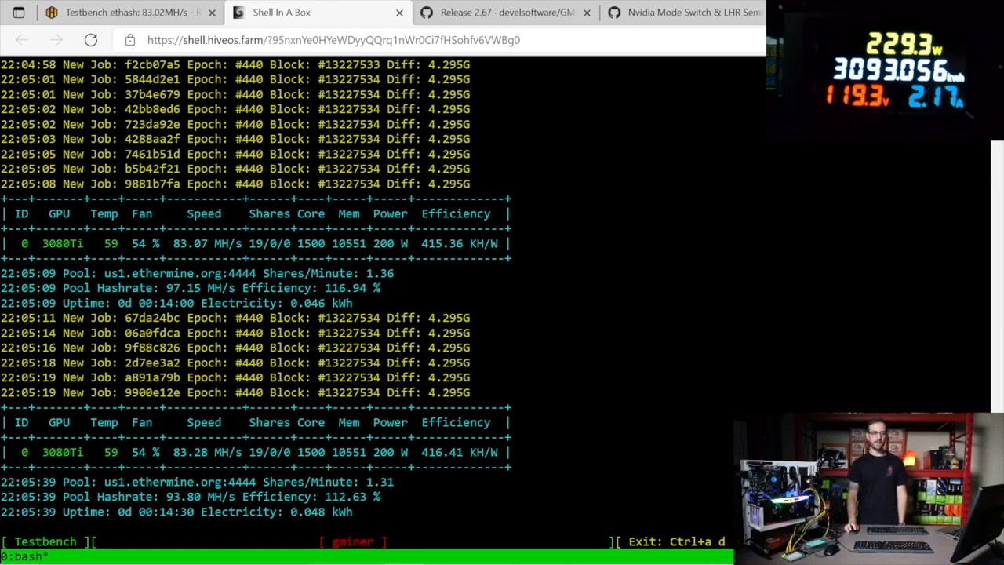
Return to the Testbench overview showing the RTX 3080 Ti at 83.02 MH and 224 W
left_click(118, 12)
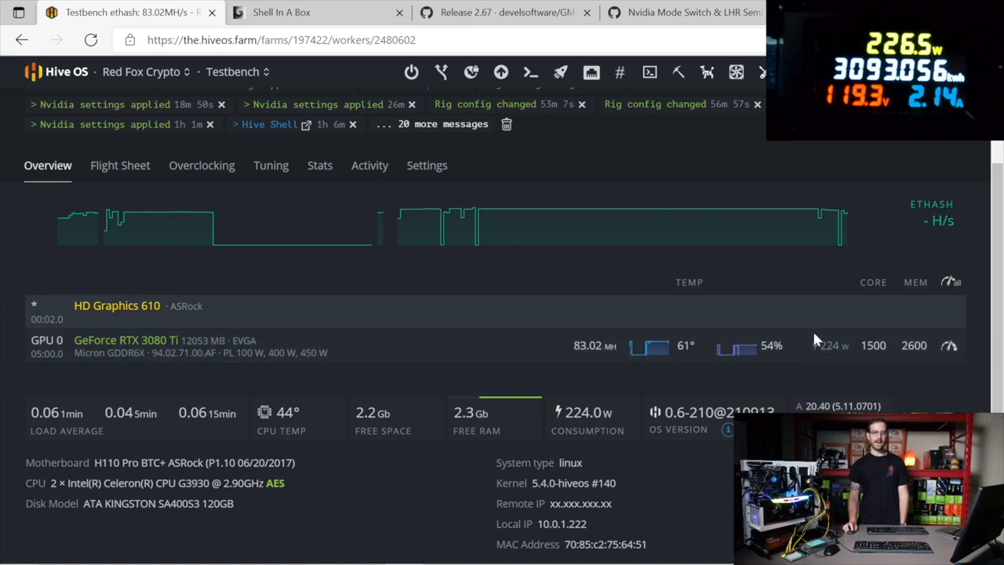
mouse_move(539, 324)
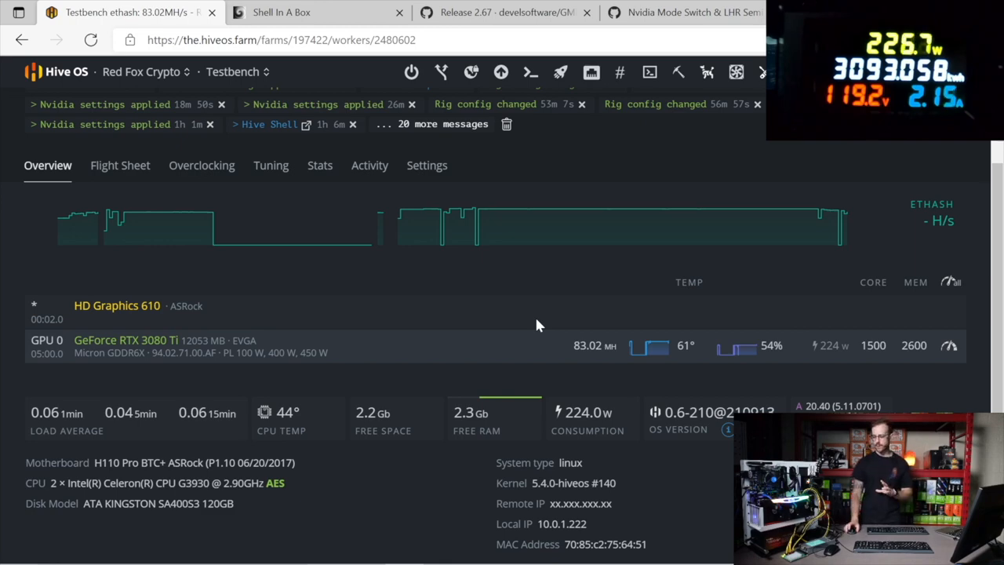
Scroll through the gminer console showing the 3080Ti at 83.01 MH/s, 200 W, shares accepted
left_click(317, 12)
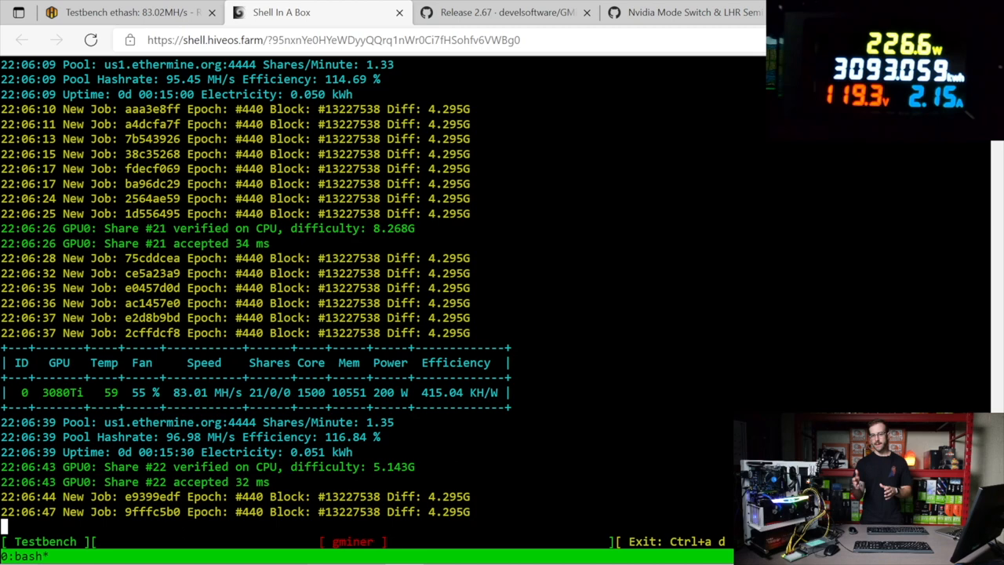
scroll("down", 3)
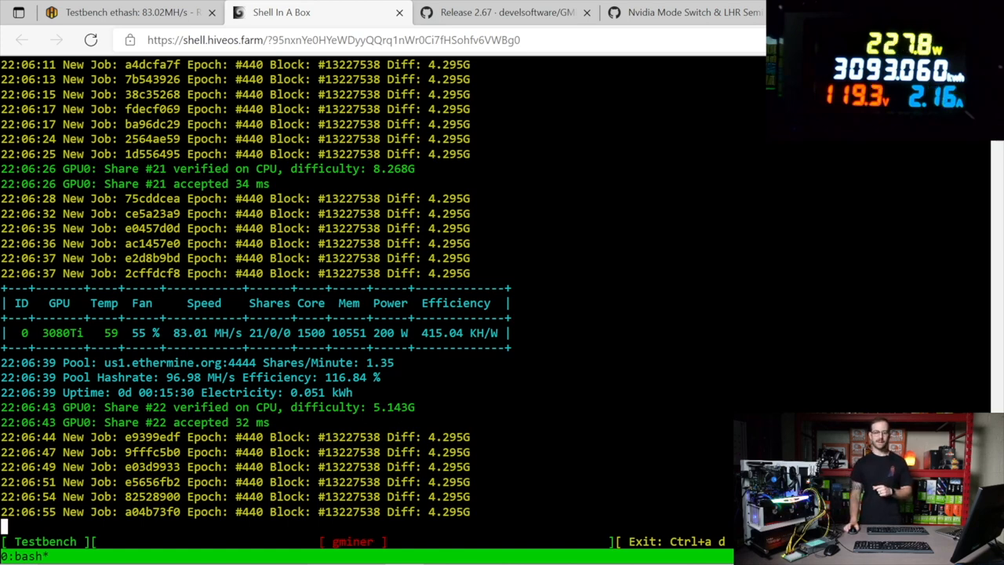
scroll("down", 3)
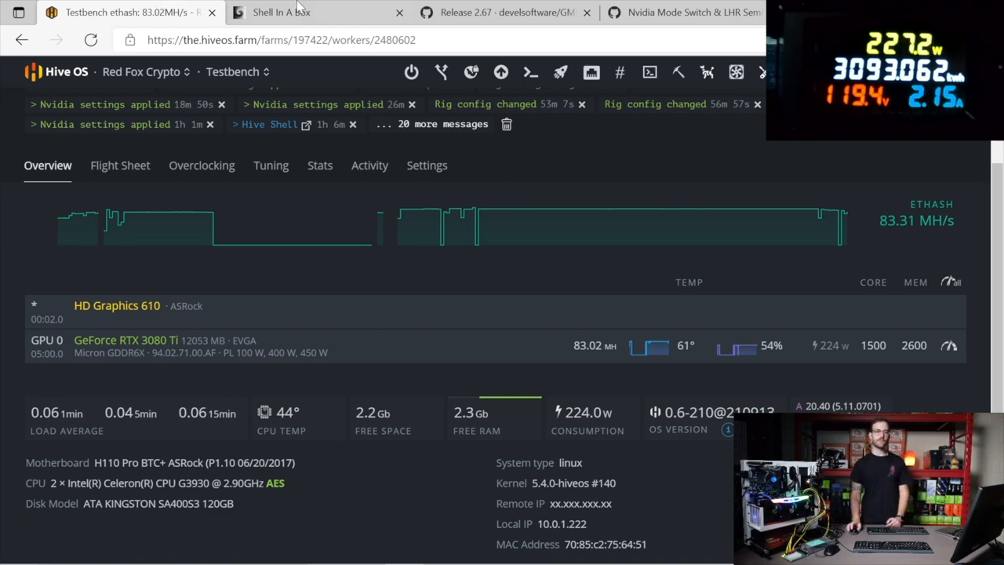
Move from the 83.31 MH/s Hive OS overview to the wiki's LHR2 mode description
left_click(682, 12)
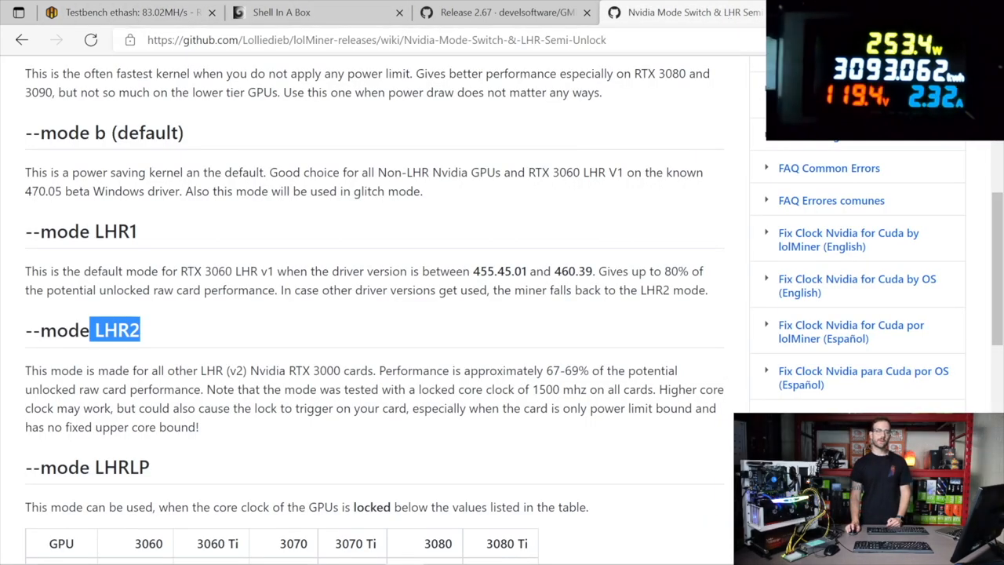
scroll("down", 3)
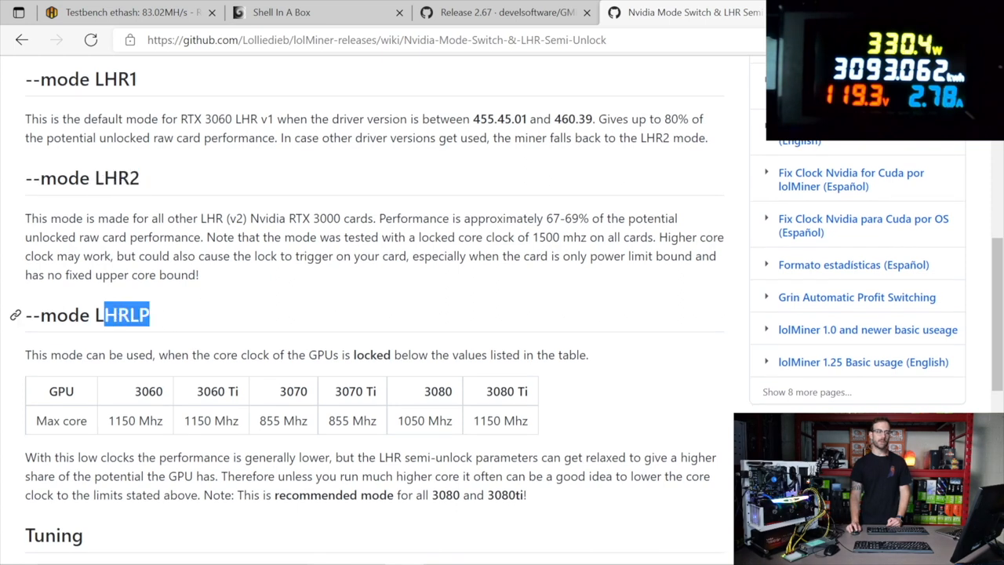
scroll("down", 3)
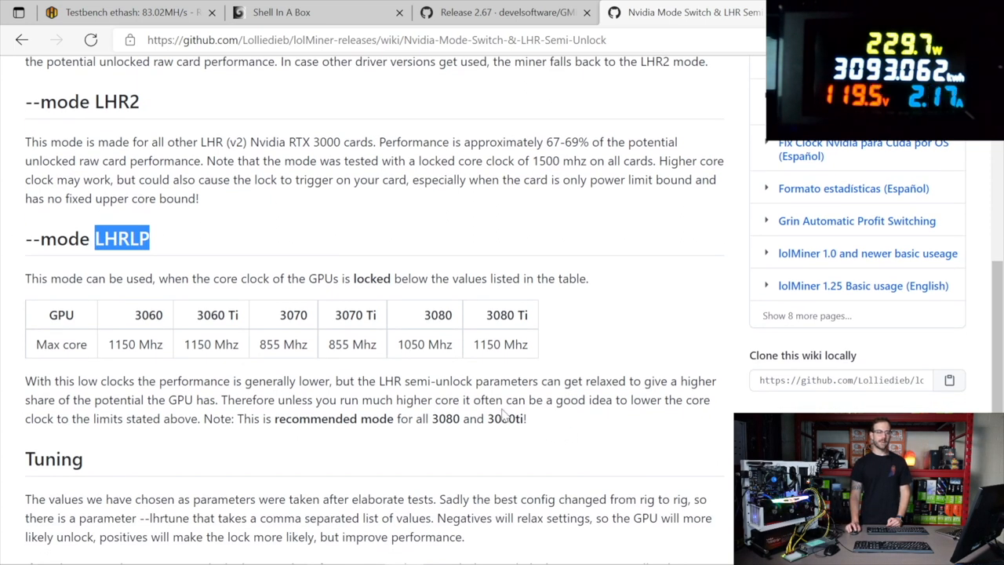
mouse_move(313, 11)
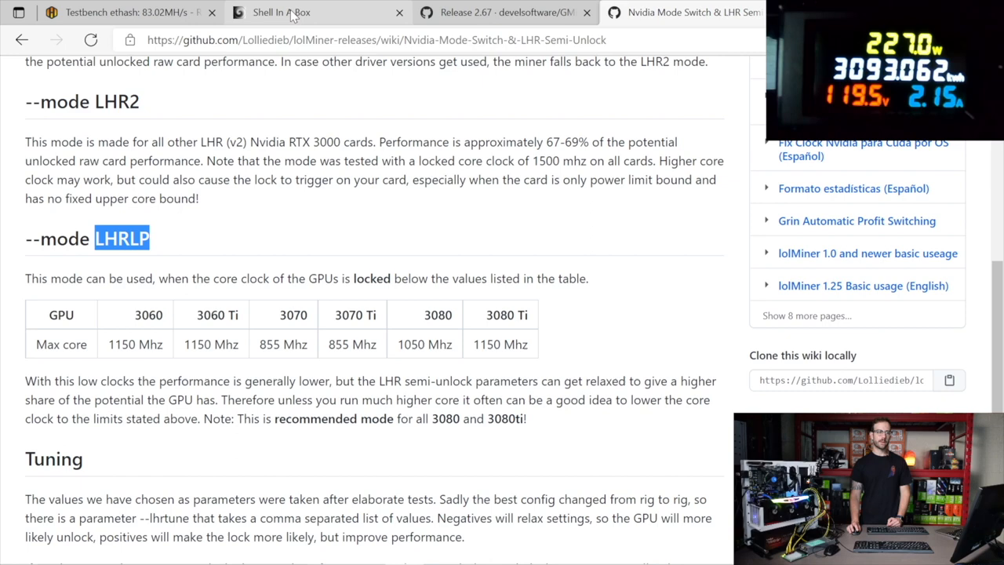
scroll("up", 3)
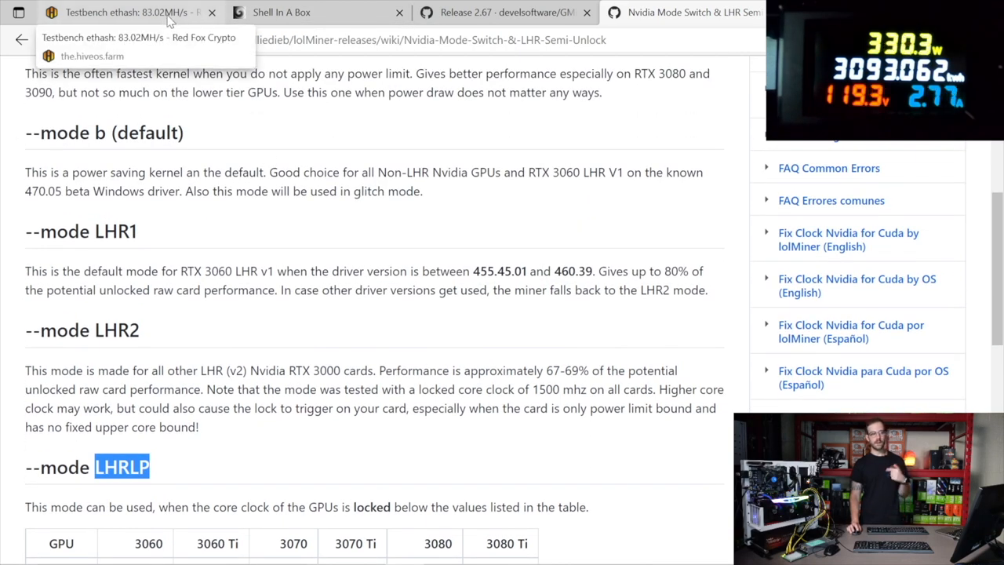
mouse_move(150, 331)
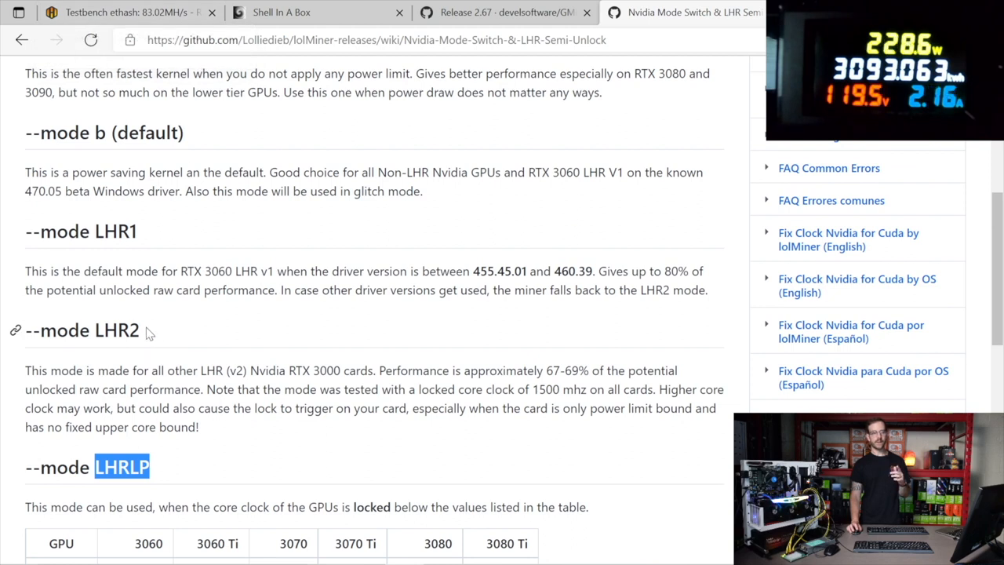
double_click(115, 329)
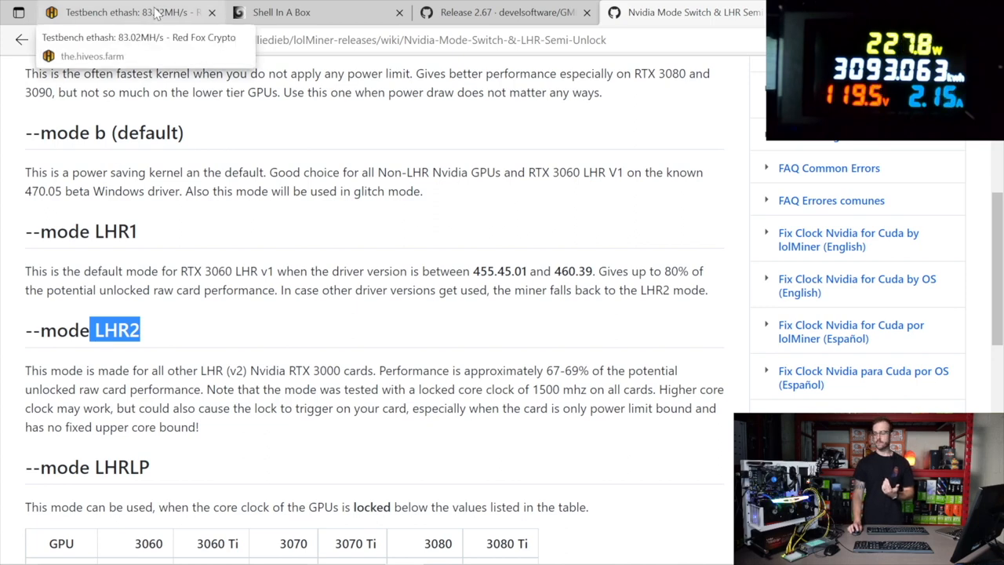
left_click(314, 12)
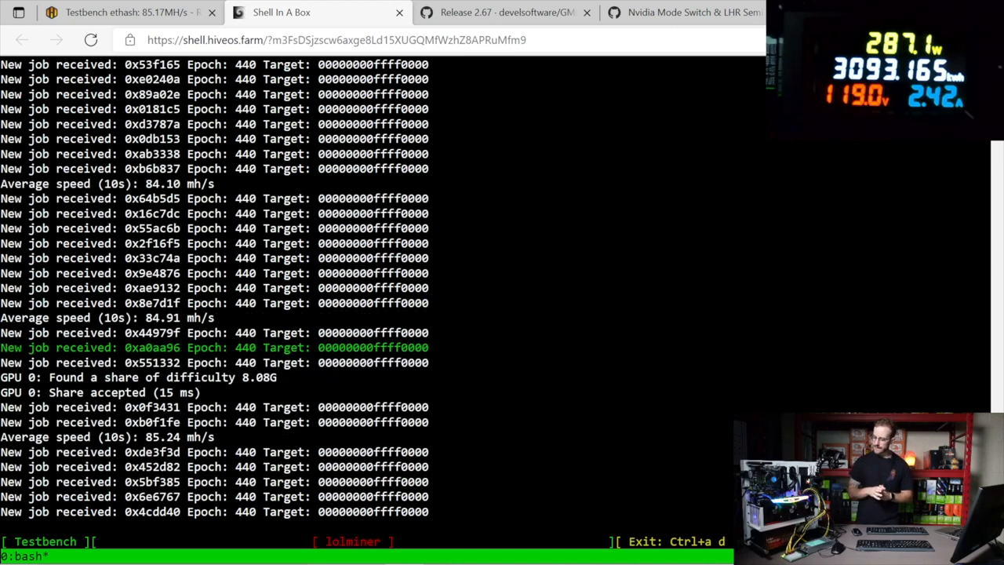
Scroll the lolMiner log at about 85 mh/s, then check the overview showing 85.17 MH, 245 W
scroll("down", 3)
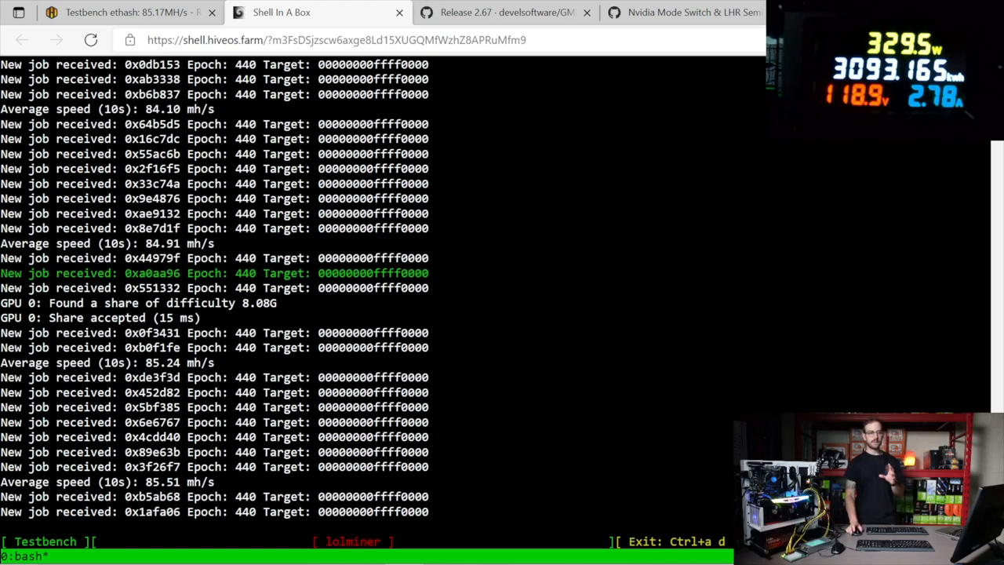
left_click(690, 11)
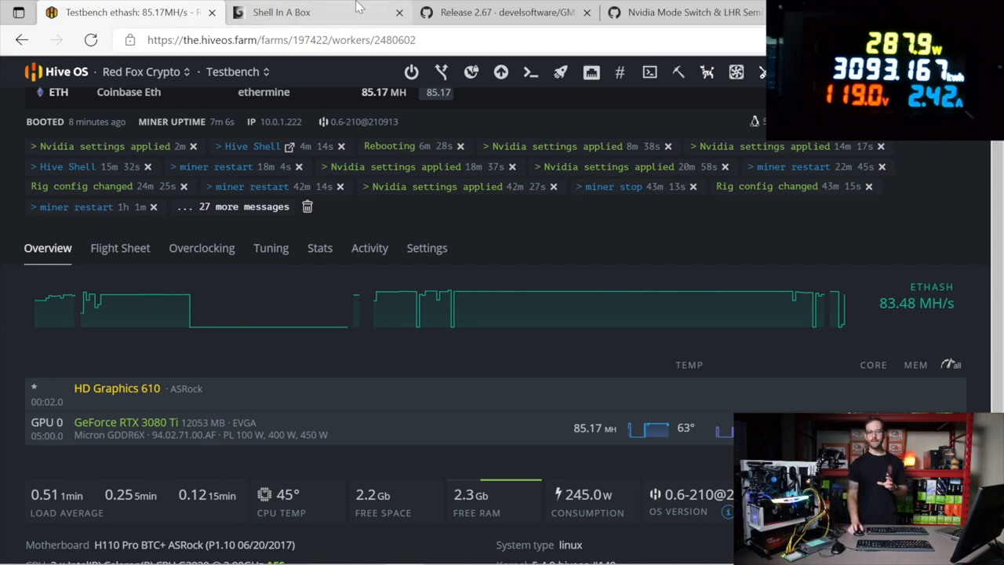
mouse_move(694, 12)
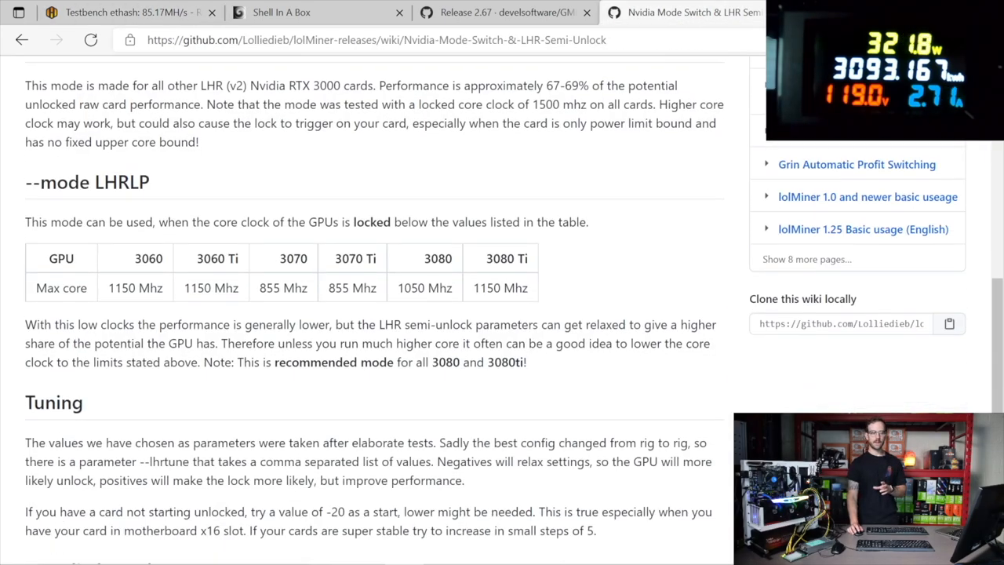
Scroll to the wiki's Tuning section and highlight the --lhrtune parameter name
scroll("down", 3)
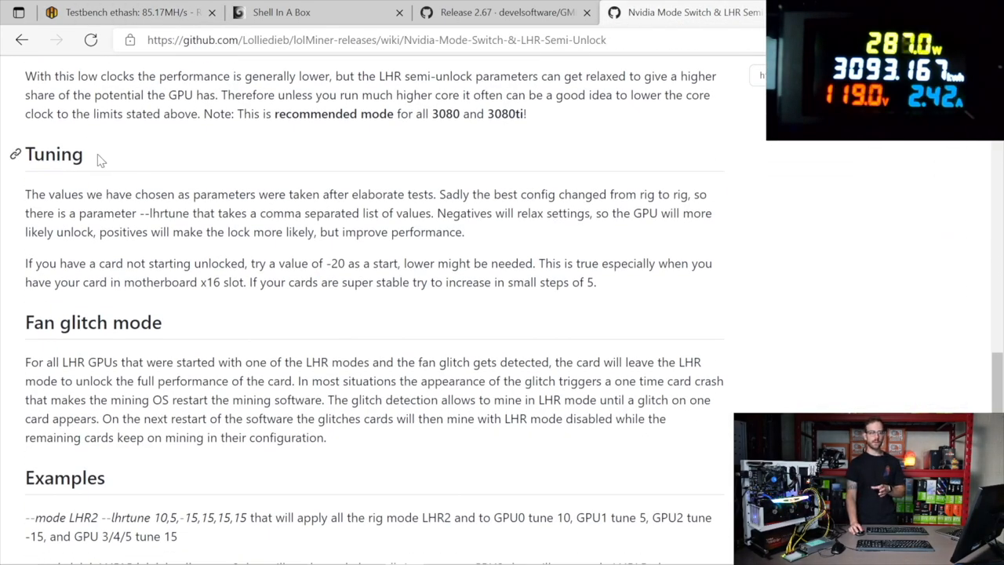
double_click(155, 213)
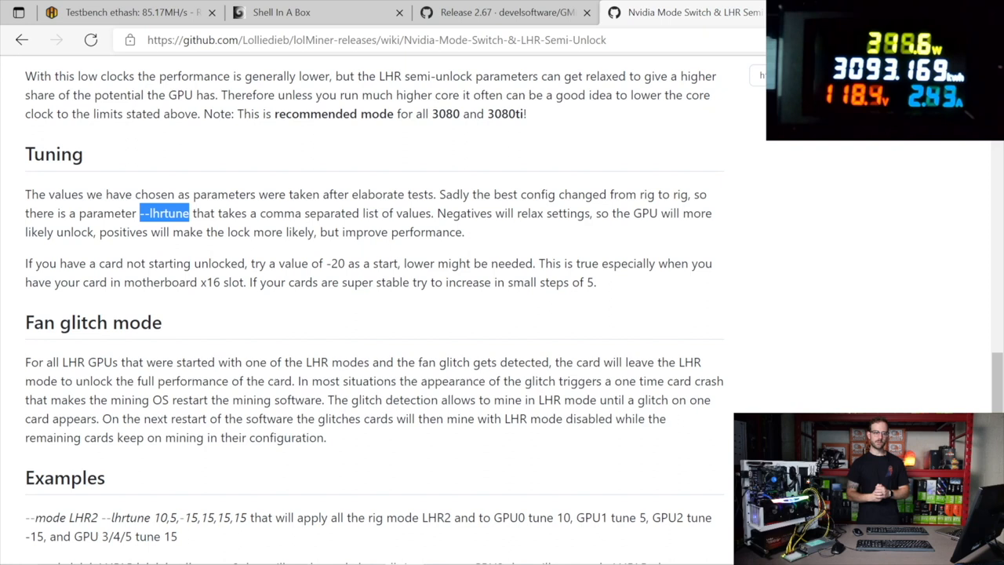
scroll("up", 3)
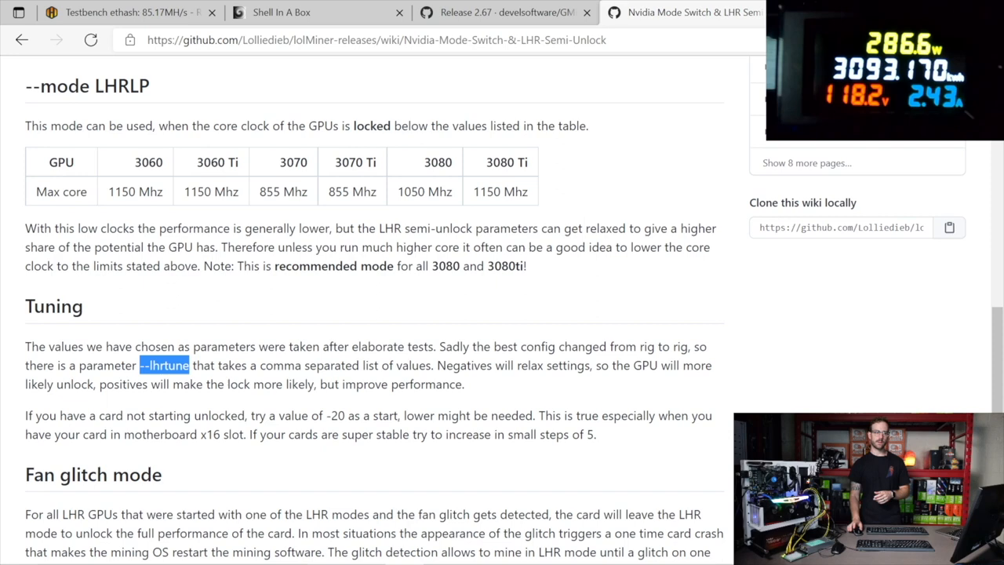
View lolMiner statistics: RTX 3080Ti at 85.19 mh/s, 234.9 W, 11 shares accepted
left_click(126, 11)
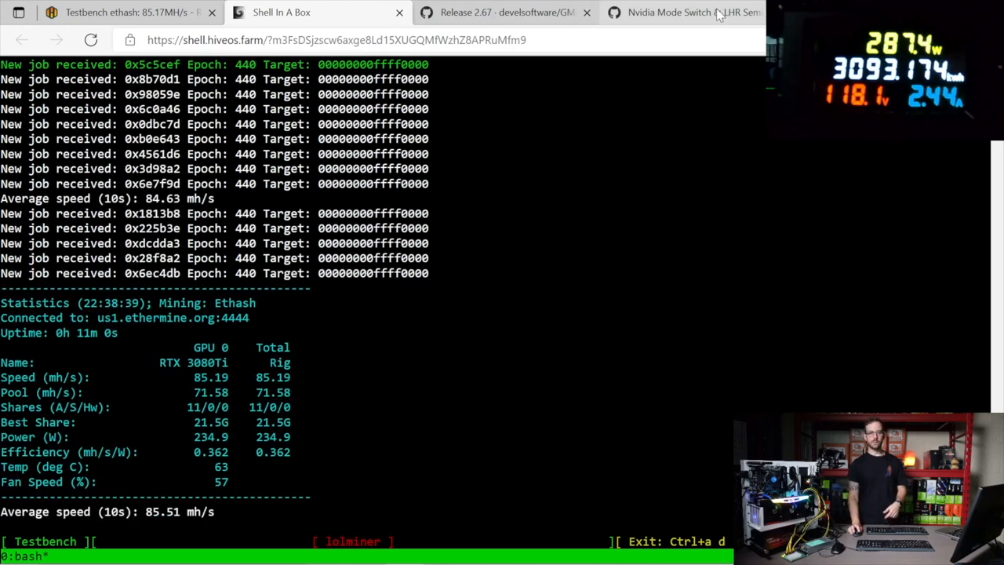
Highlight LHRLP and the 3080 Ti's 1150 MHz max core value in the wiki table
left_click(682, 12)
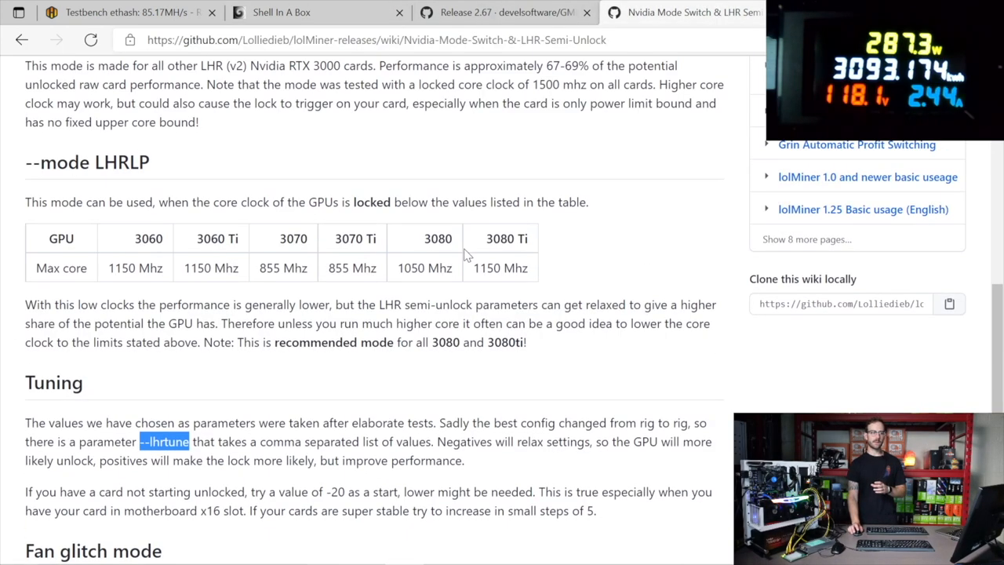
double_click(120, 162)
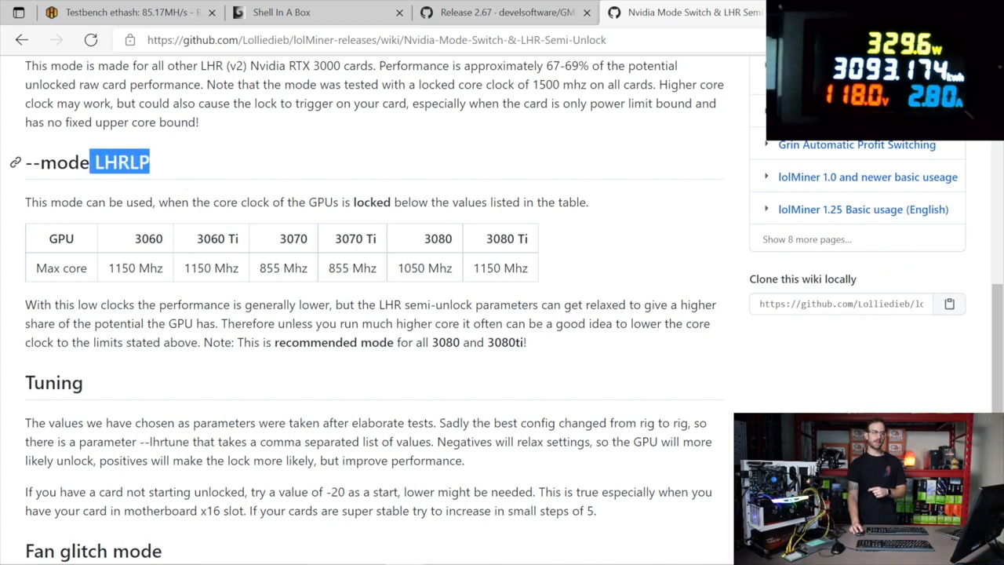
mouse_move(404, 285)
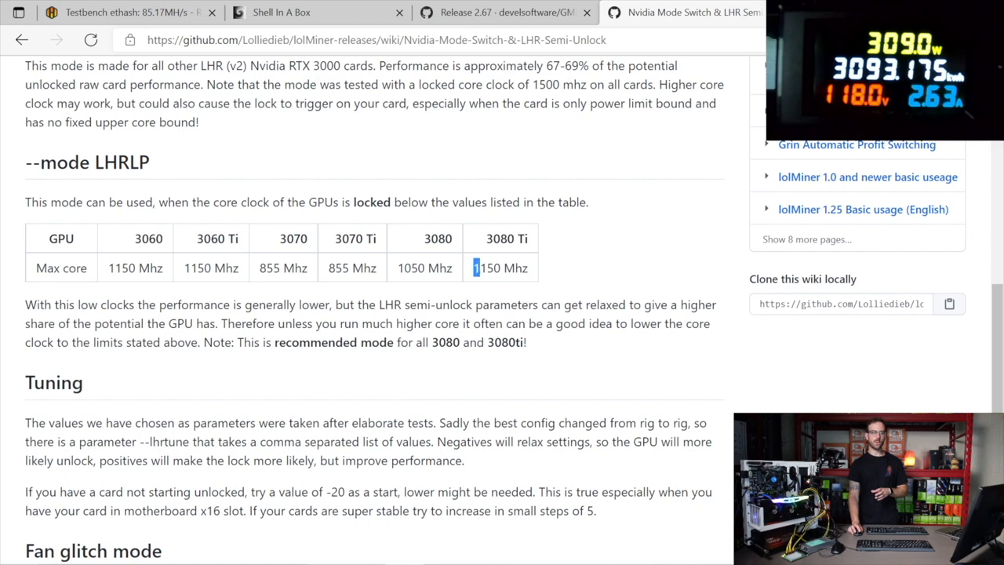
double_click(487, 267)
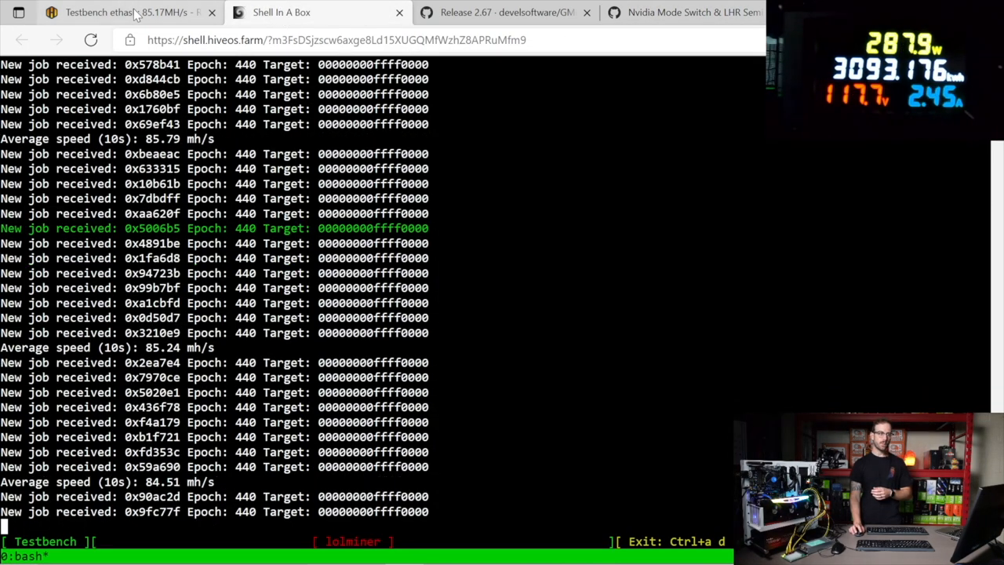
mouse_move(125, 12)
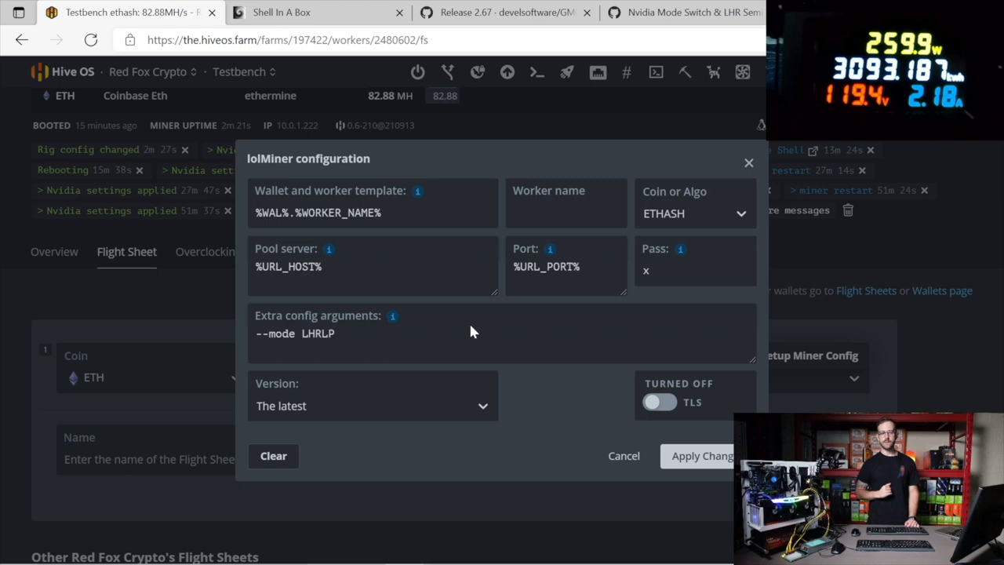
Review --mode LHRLP in the lolMiner miner config and cancel without changes
left_click(471, 332)
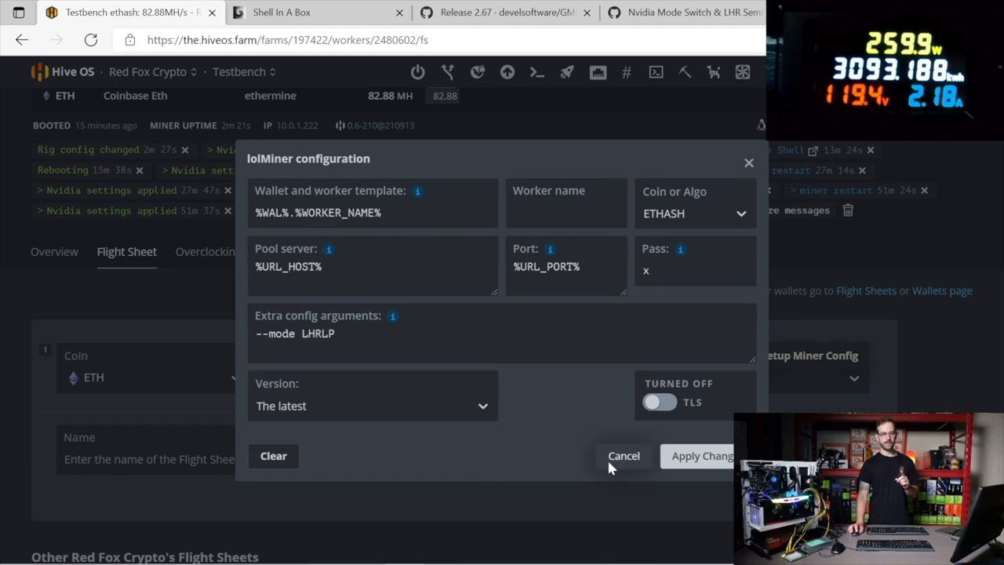
left_click(623, 456)
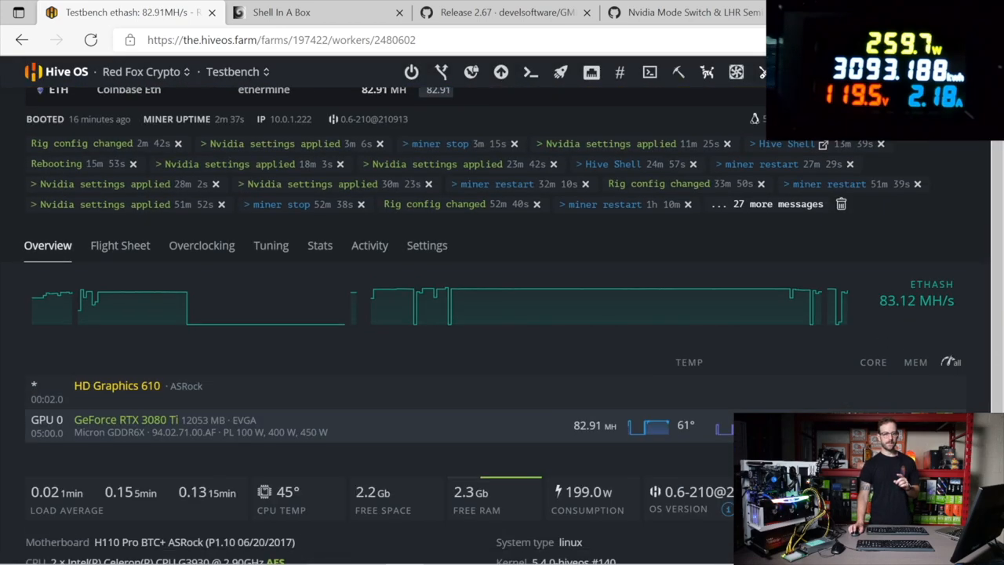
Check the RTX 3080 Ti row (core 1150, 199 W), then the lolMiner console at ~83 mh/s
scroll("down", 3)
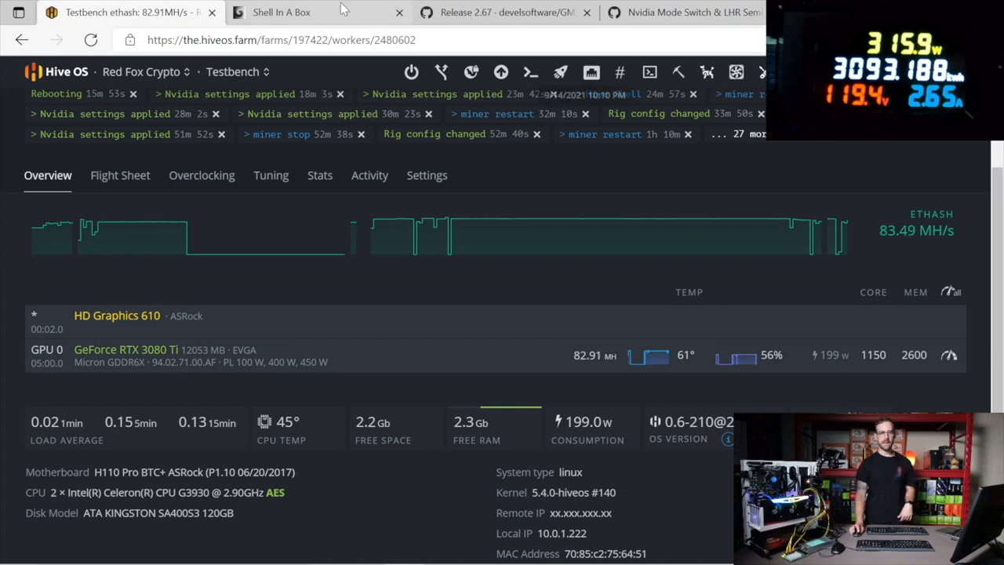
left_click(280, 12)
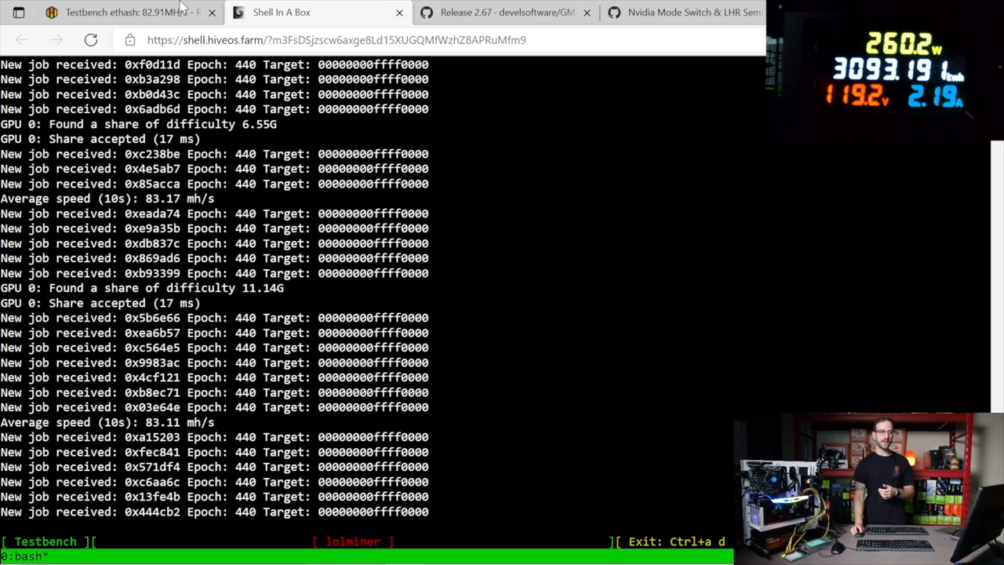
Return to the Hive OS worker overview showing 83.51 MH/s Ethash at 199 W
left_click(118, 12)
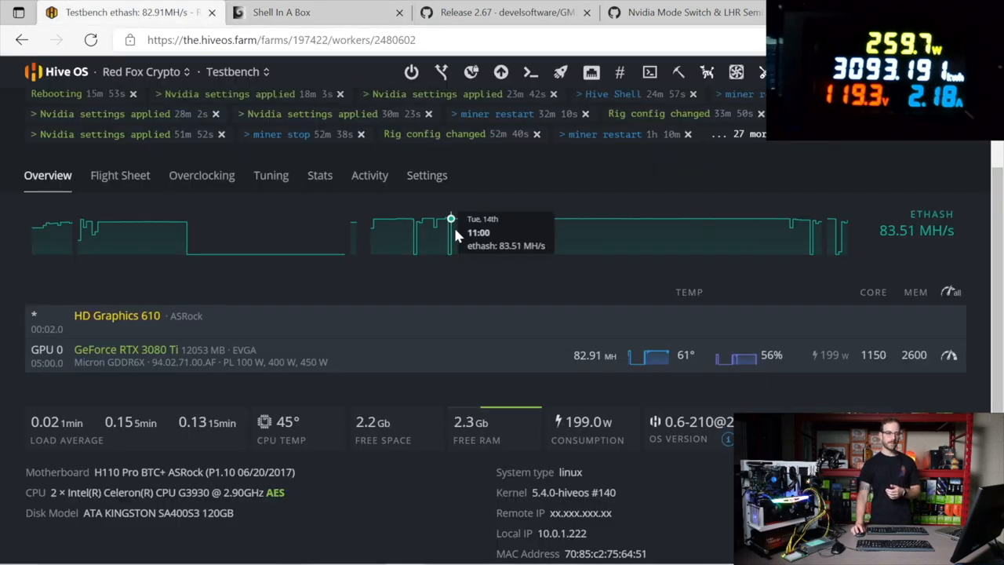
mouse_move(549, 233)
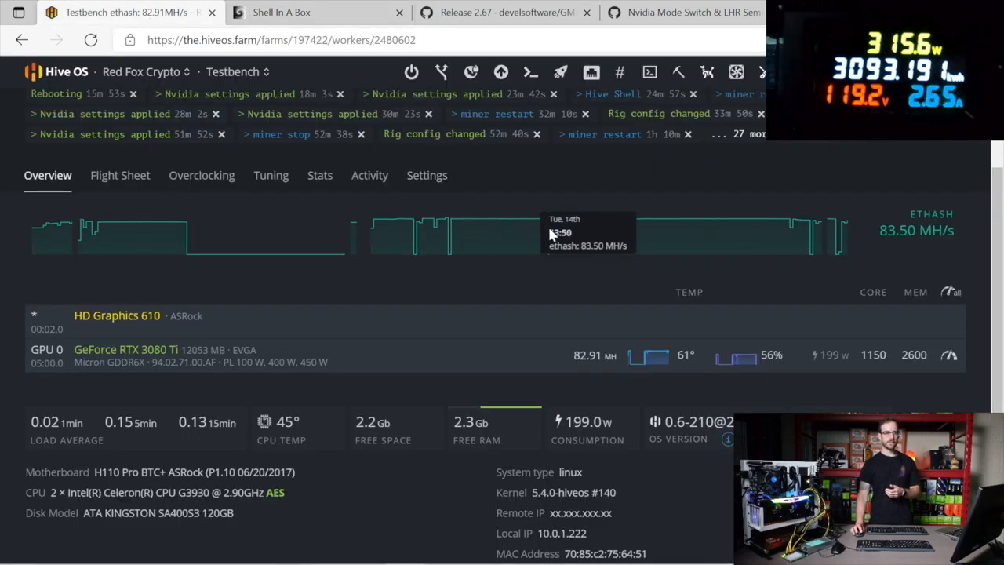
mouse_move(759, 218)
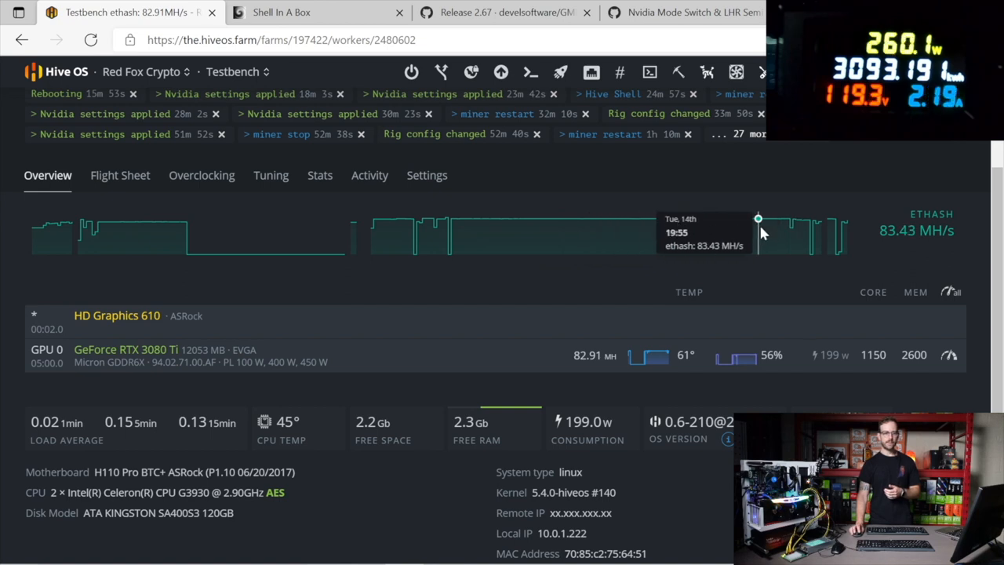
mouse_move(627, 144)
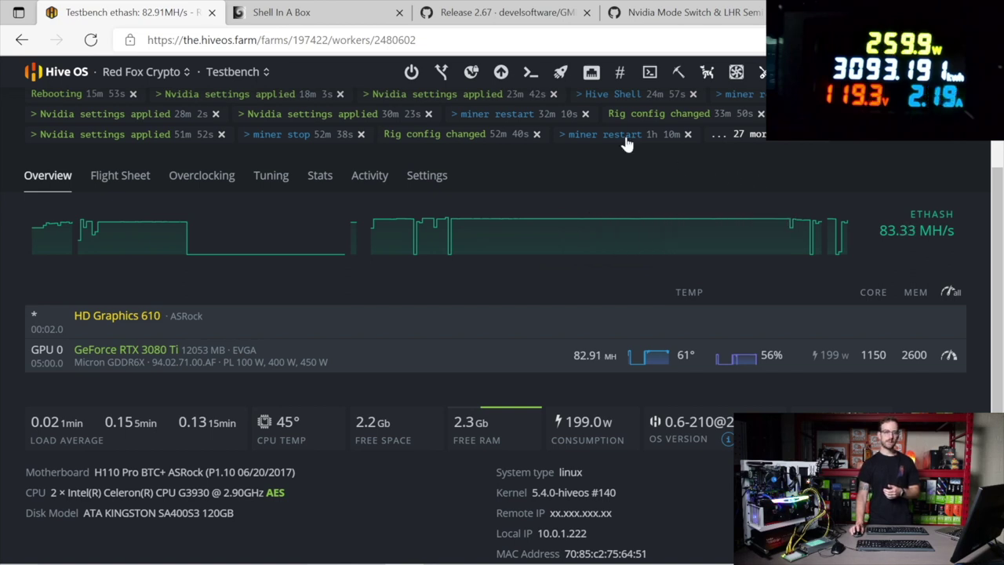
mouse_move(424, 336)
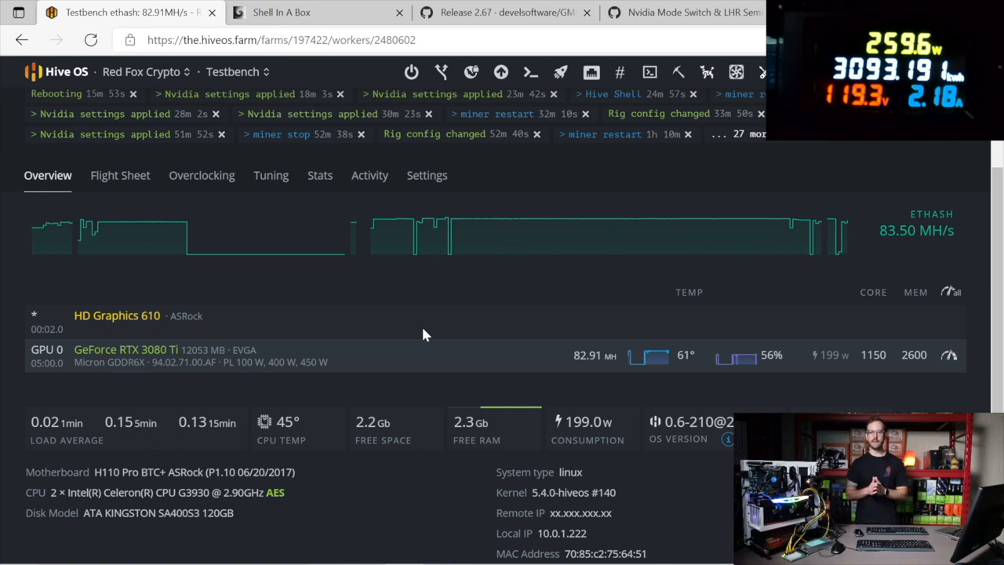